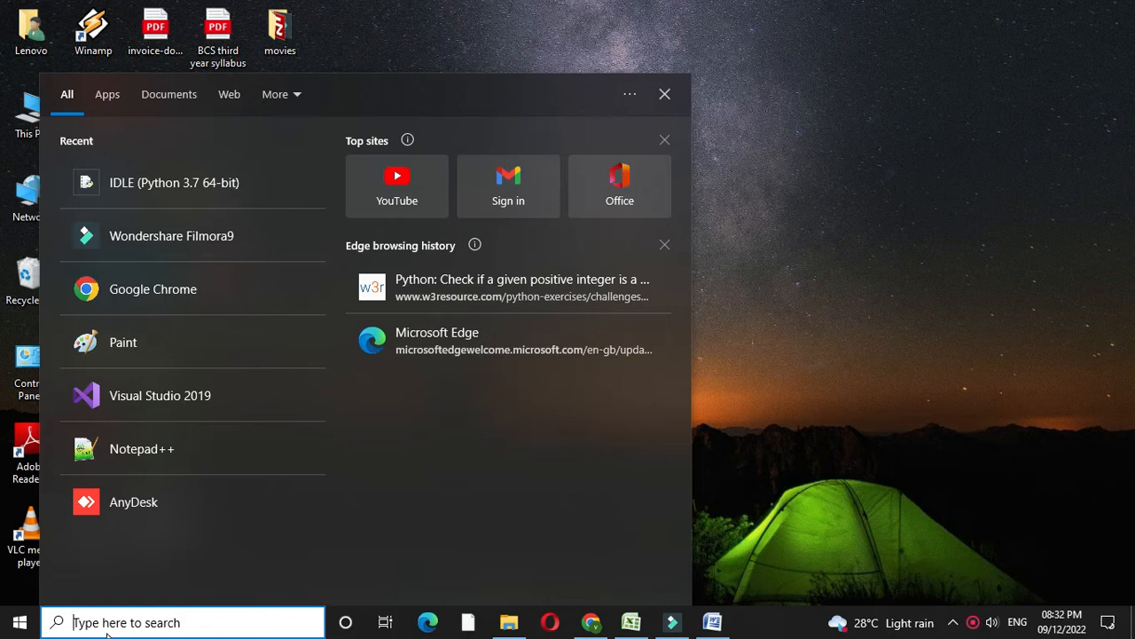
Search 'idl' in the Start menu and launch the Python 3.7 IDLE shell
type("idl")
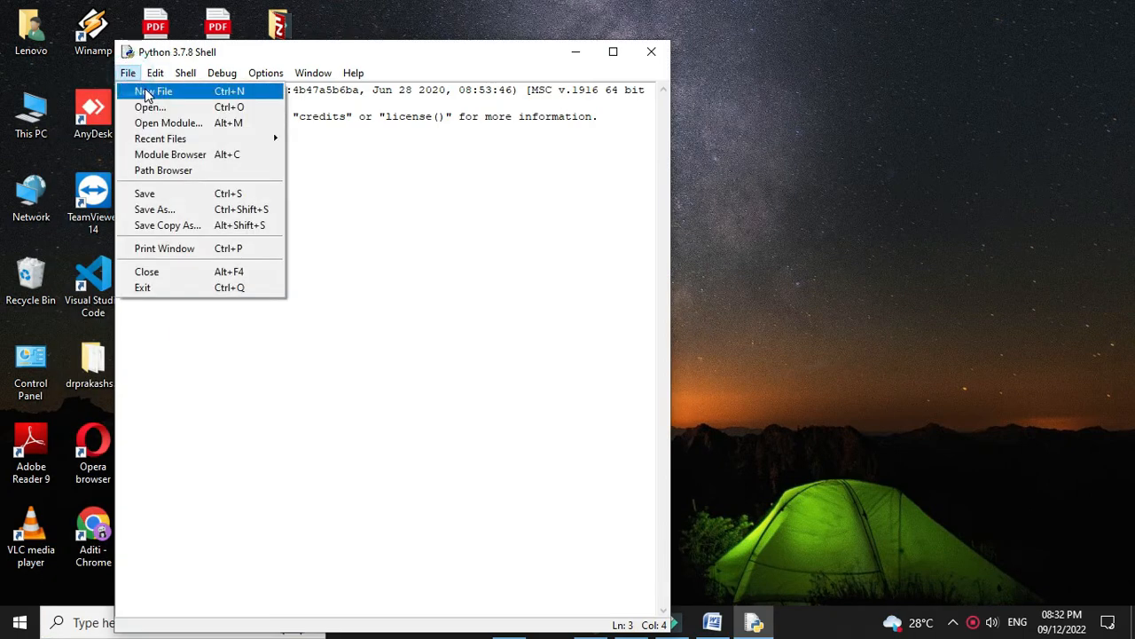
Start a blank script with quoted notes: program title, 'area=side*side' and 'perimetre=4*side'
left_click(156, 90)
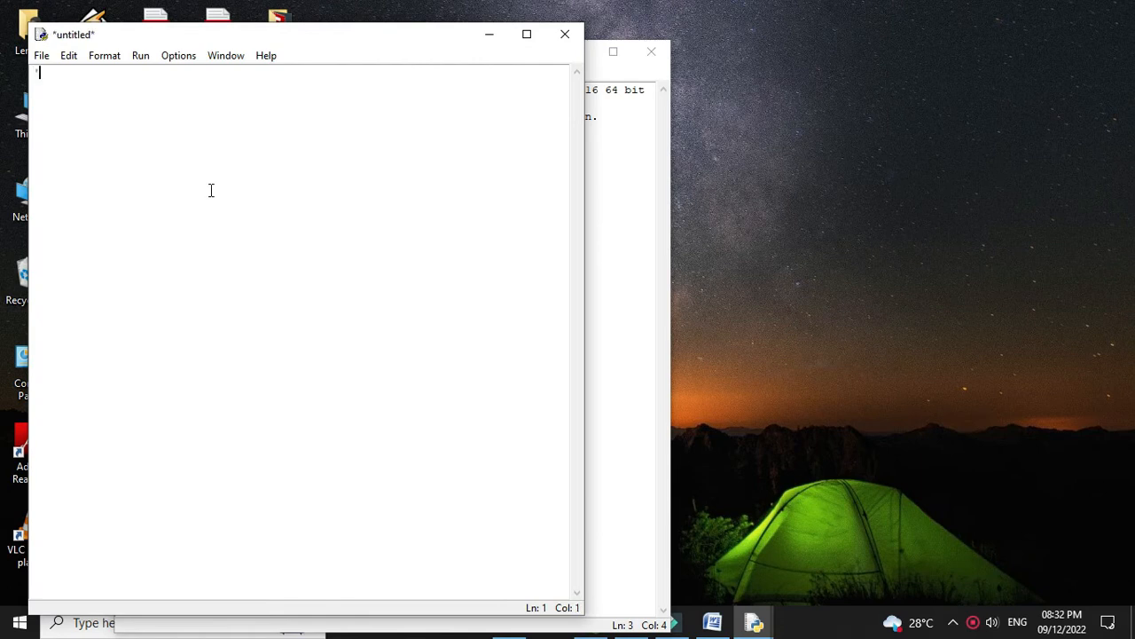
type("Program to find area and perimeter of square")
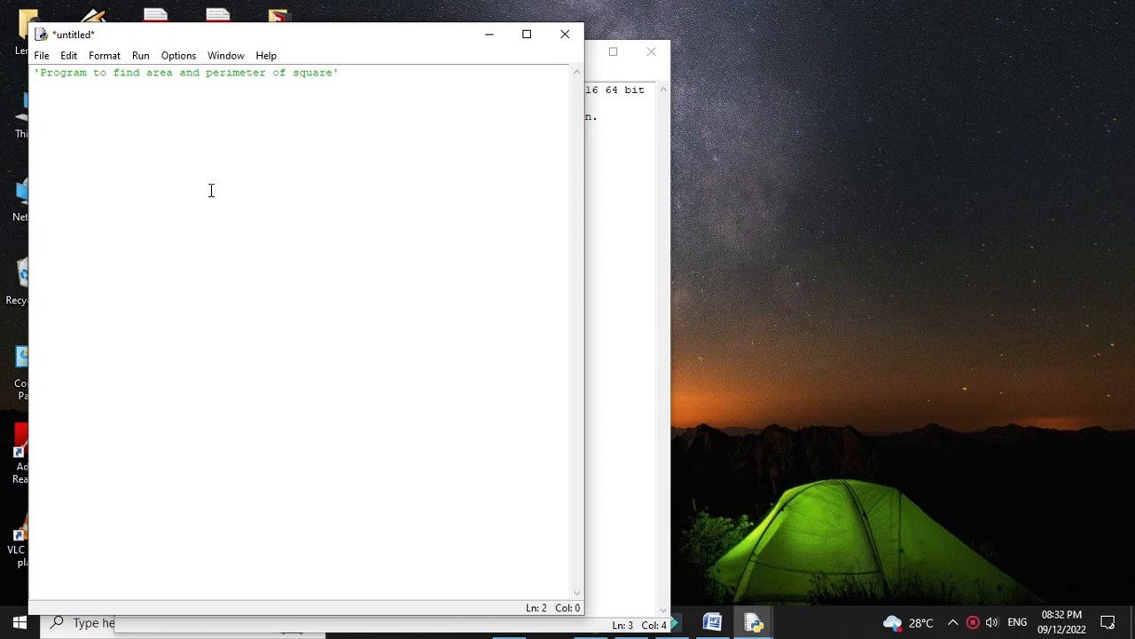
type("'area")
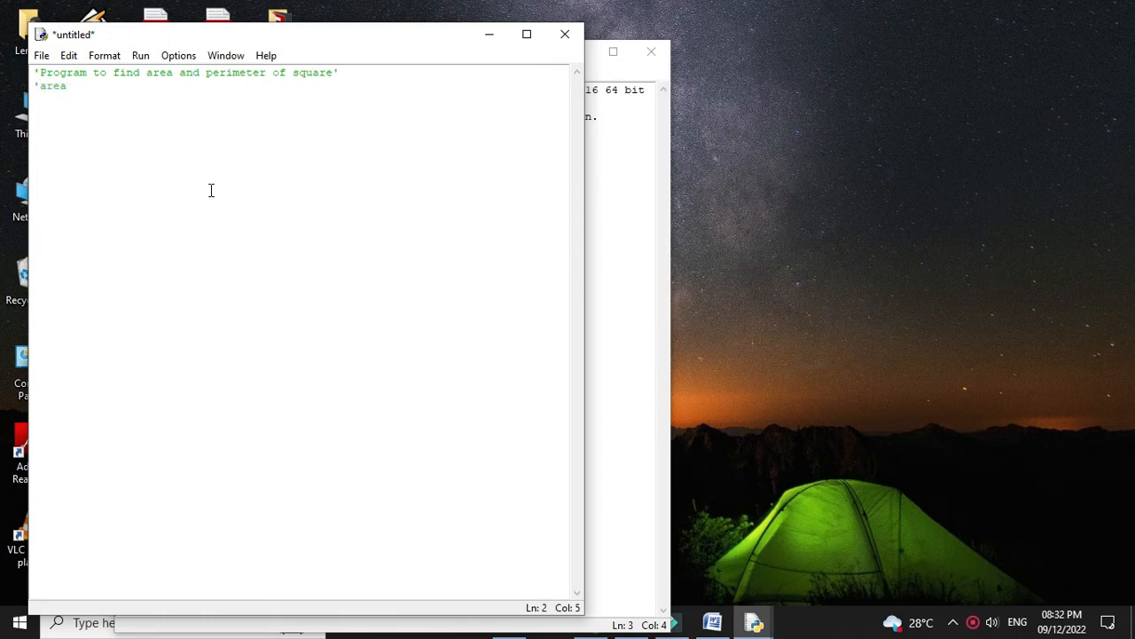
type("=side")
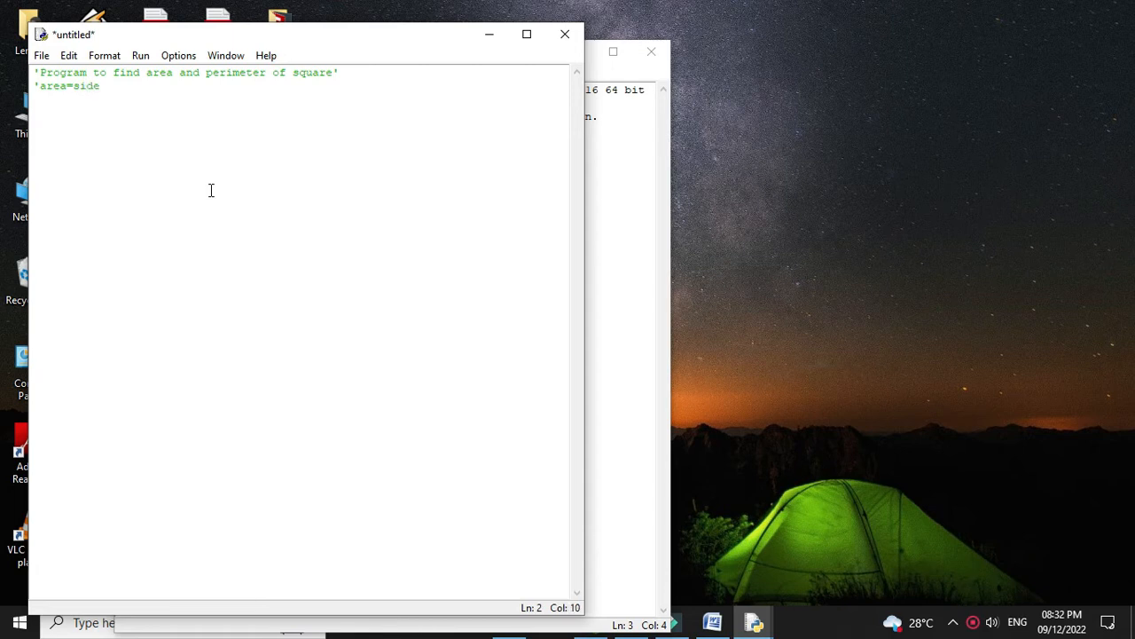
type("*side'")
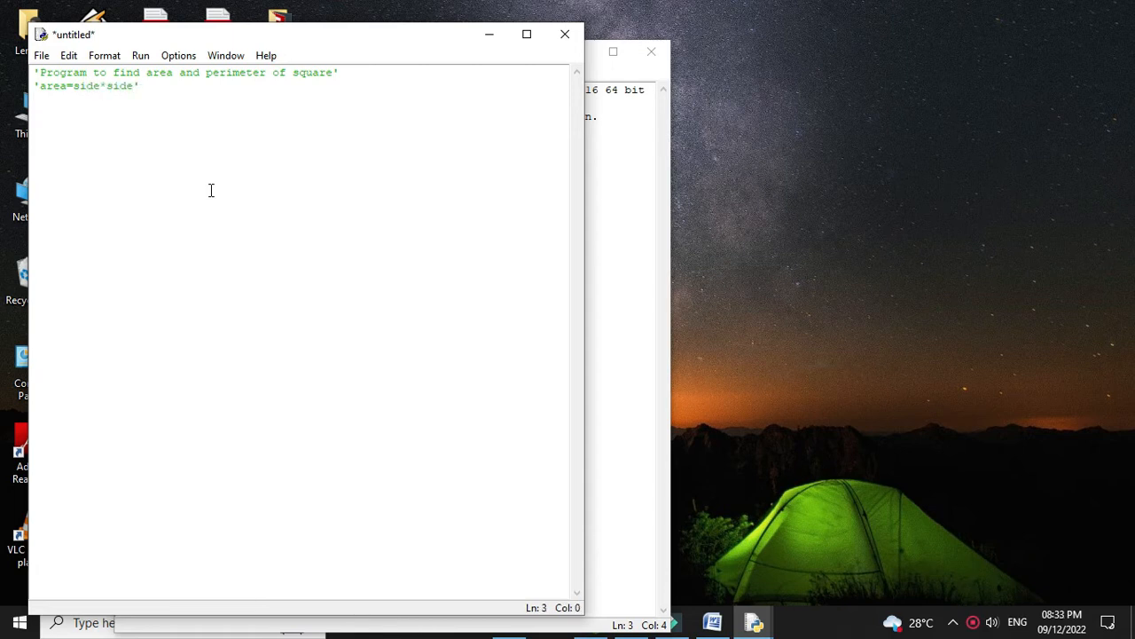
type("'perimetre")
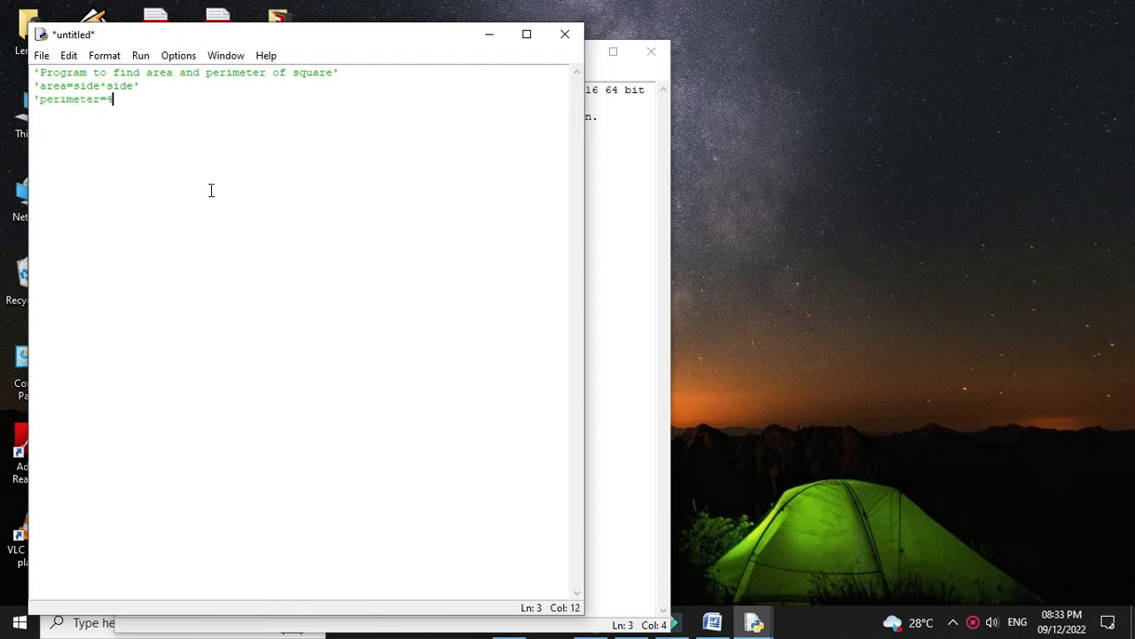
type("*side'")
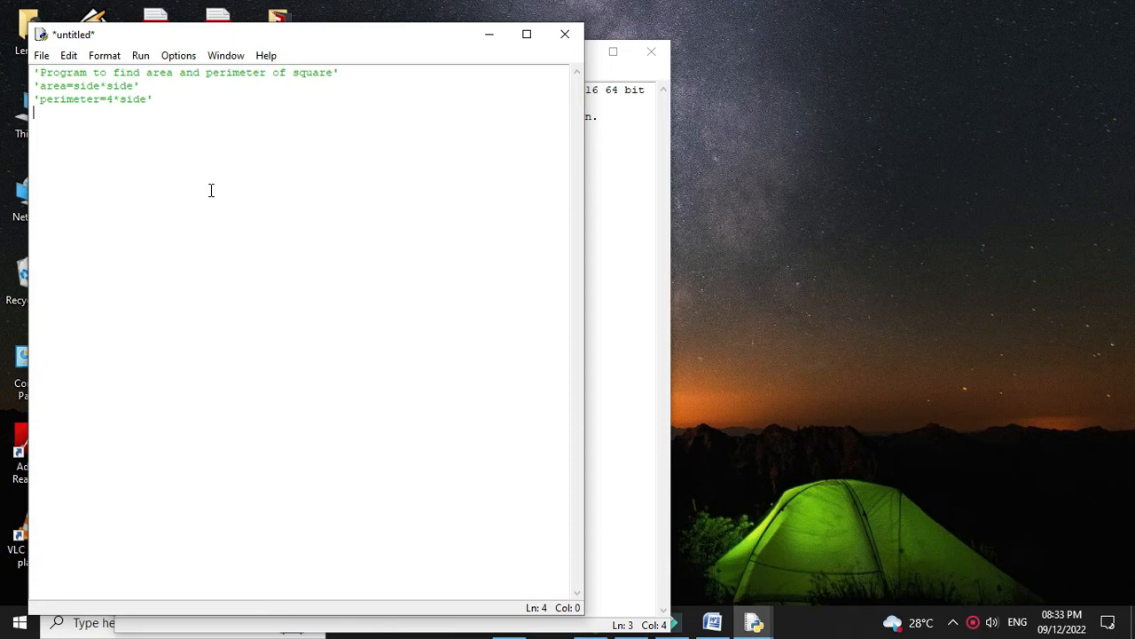
Read the side as an integer with side=(int)(input('Enter side of Square '))
type("side")
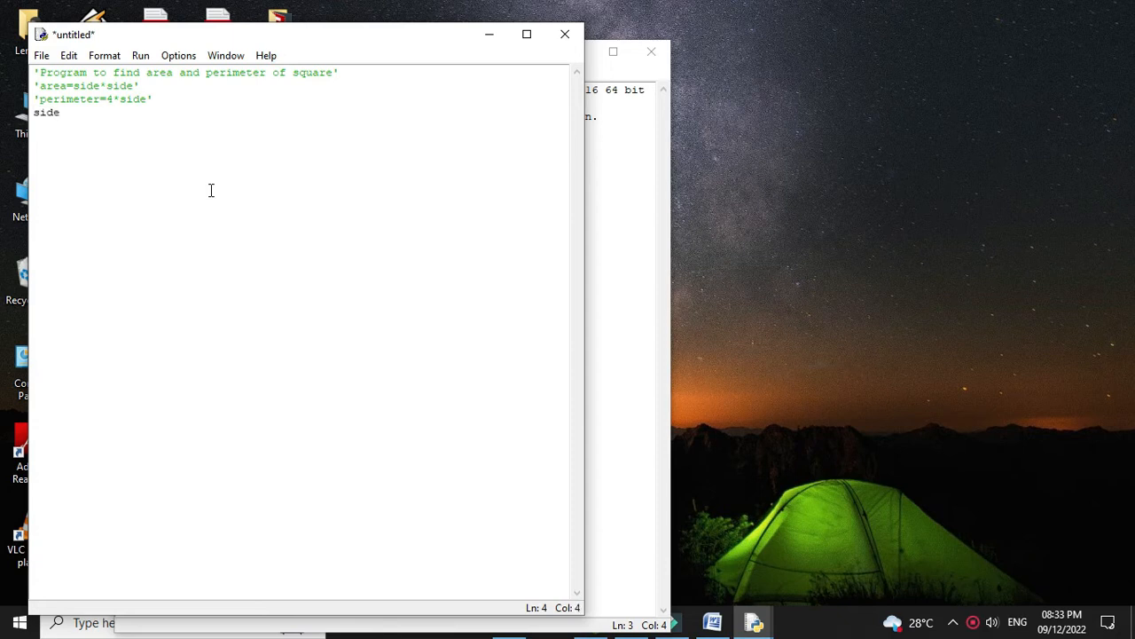
type("=(int)")
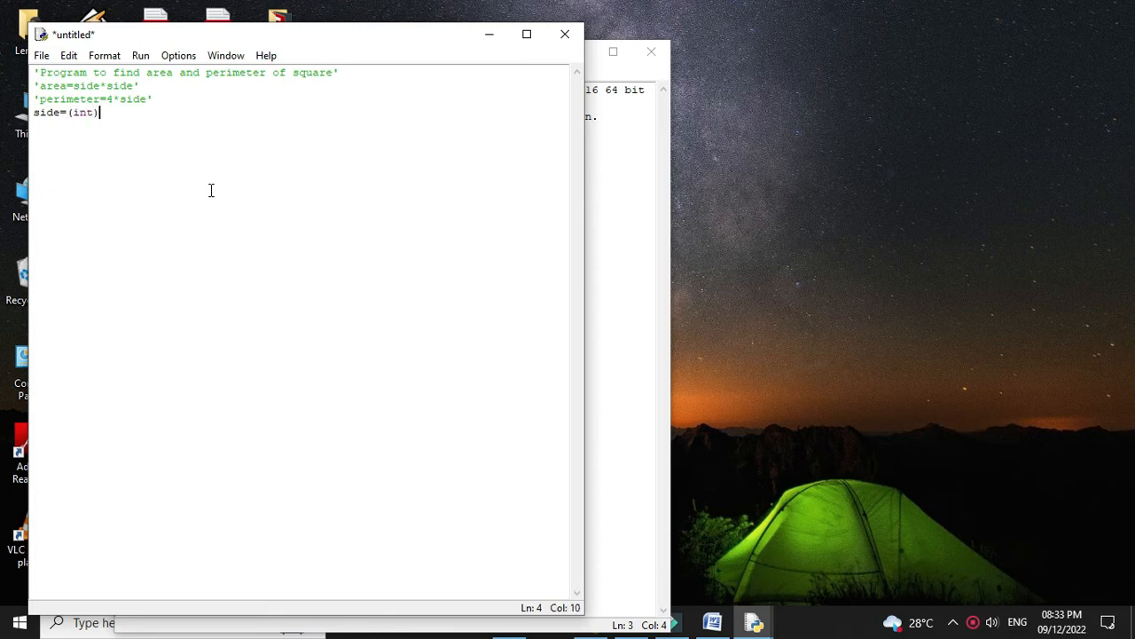
type("(input('Enter side of Square")
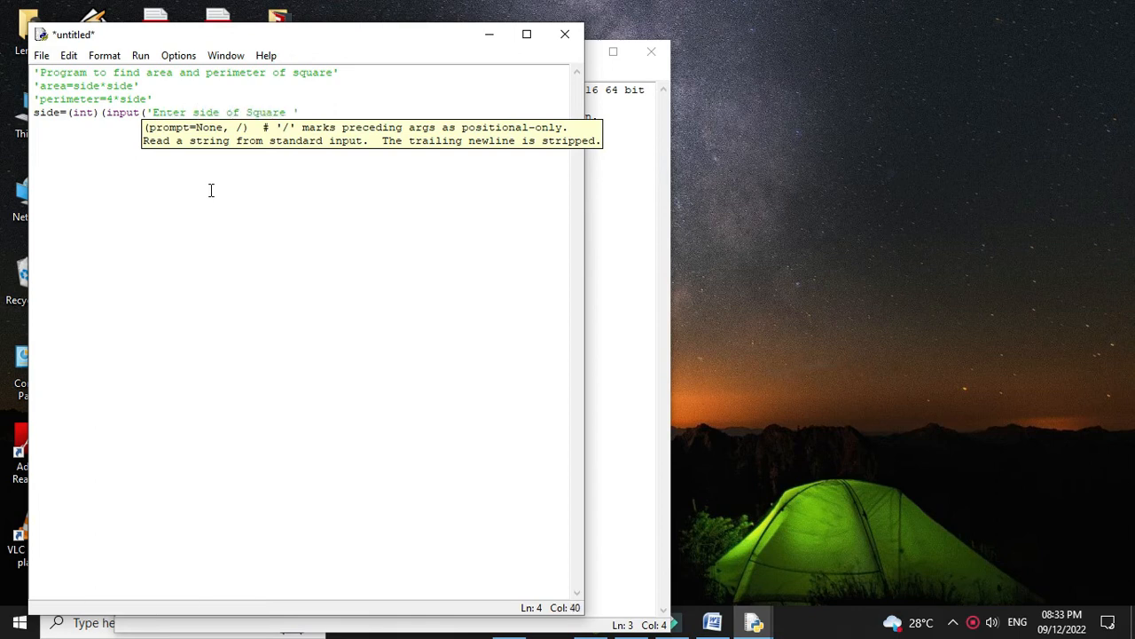
type("'))")
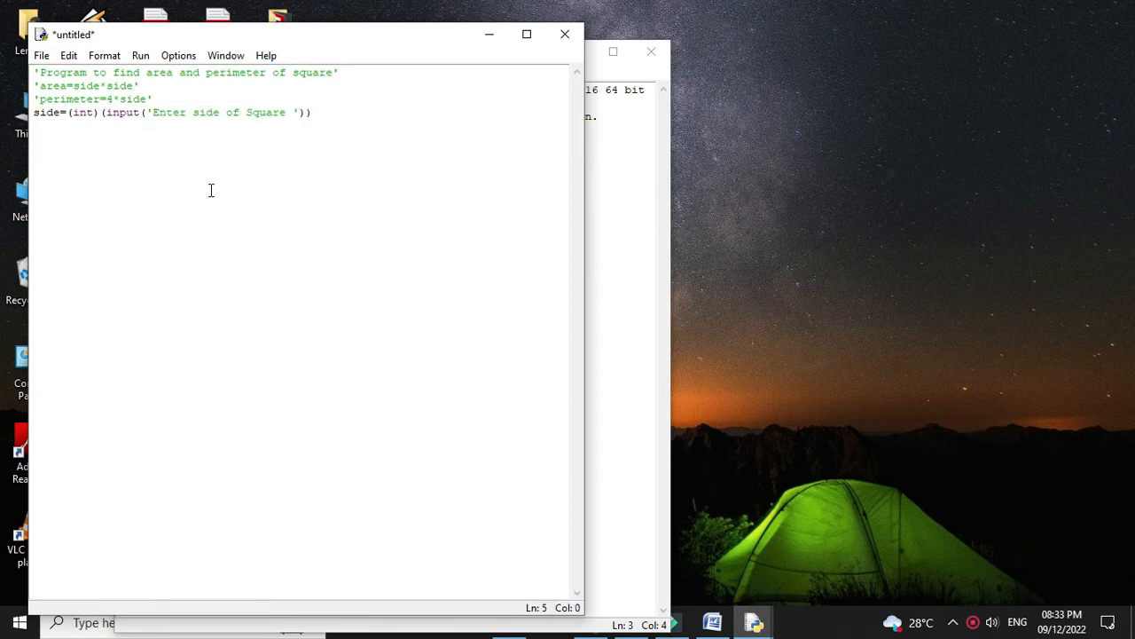
Compute area=side*side and per=4*side on separate lines
type("area")
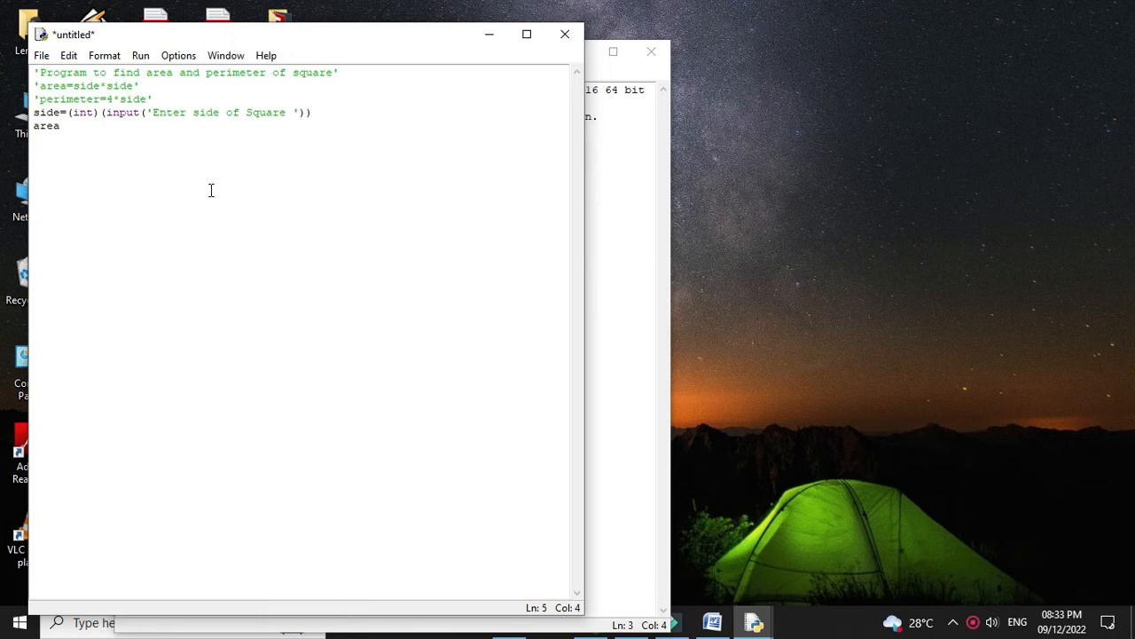
type("=s")
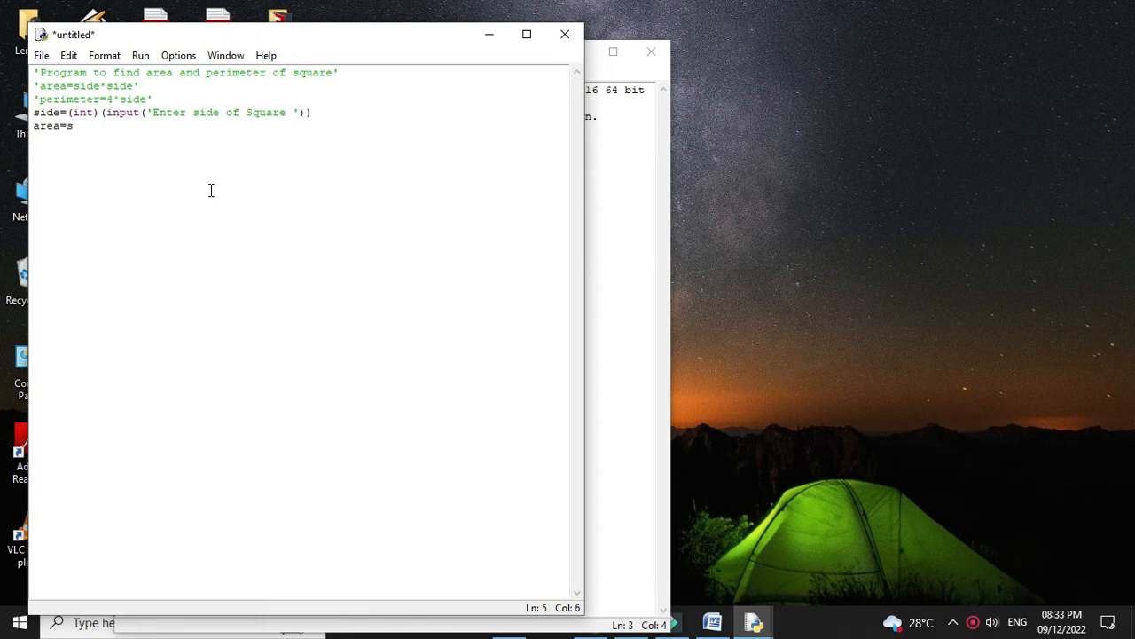
type("ide*si")
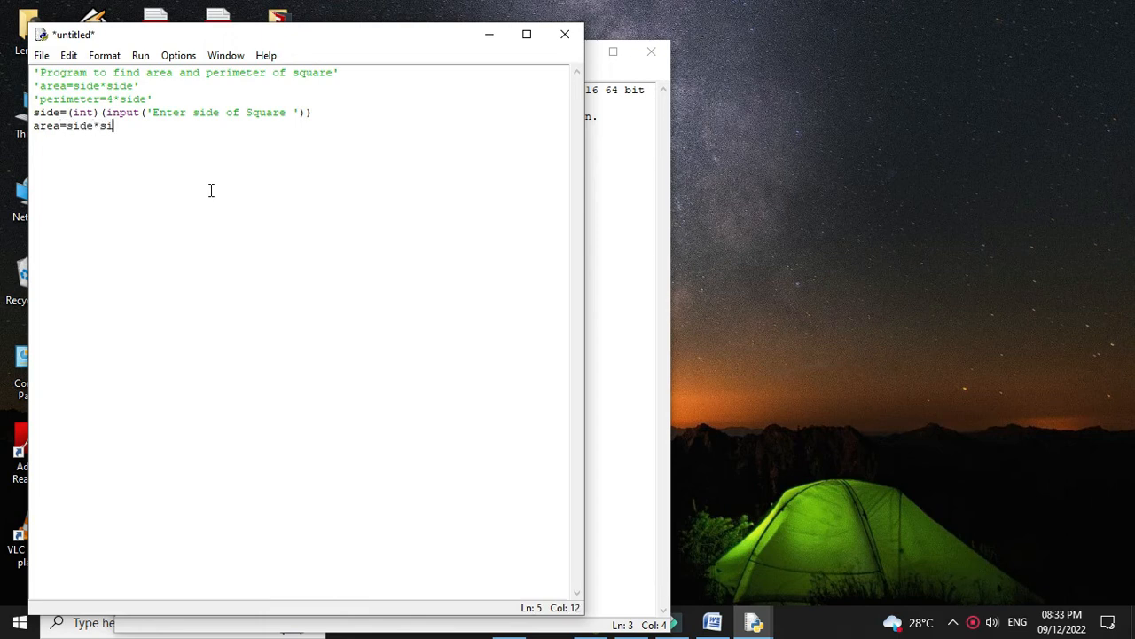
key("Enter")
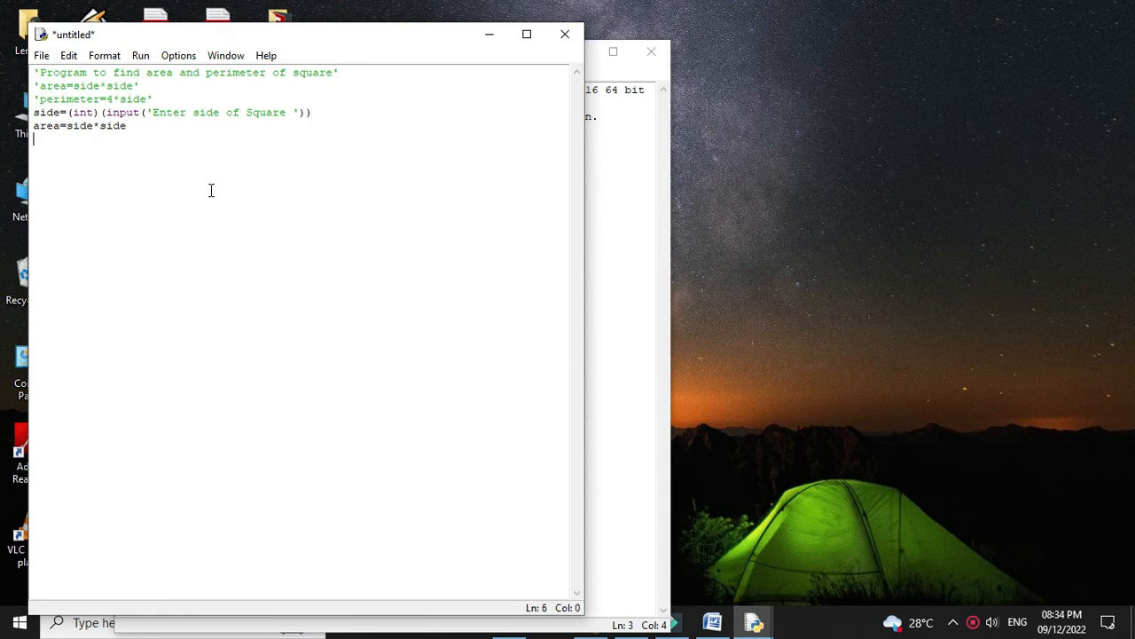
type("per=")
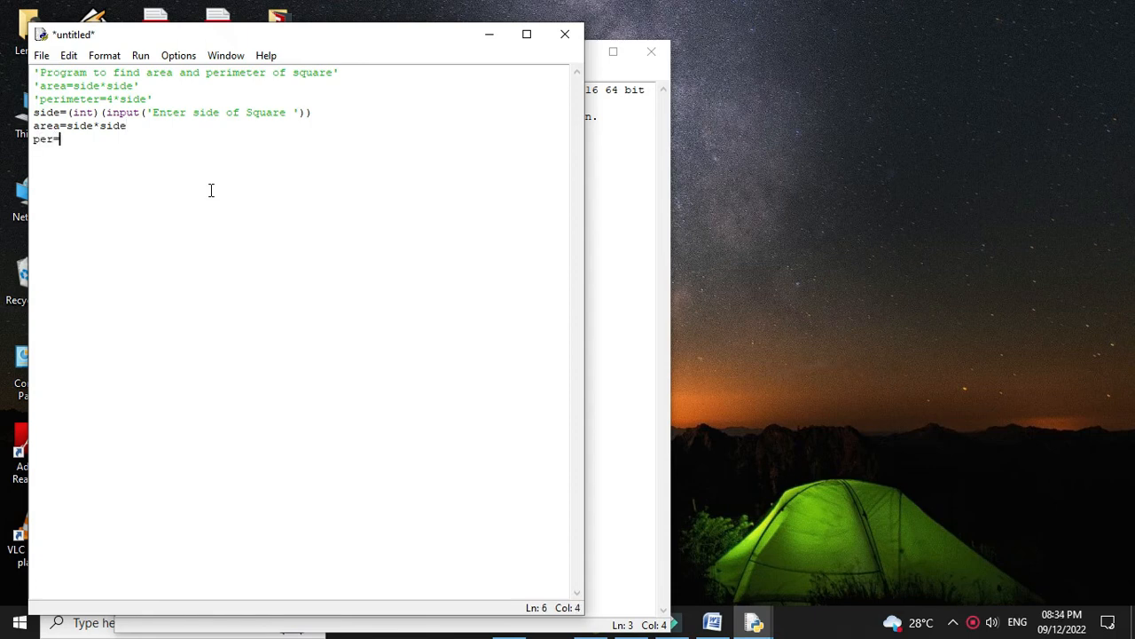
type("4*side")
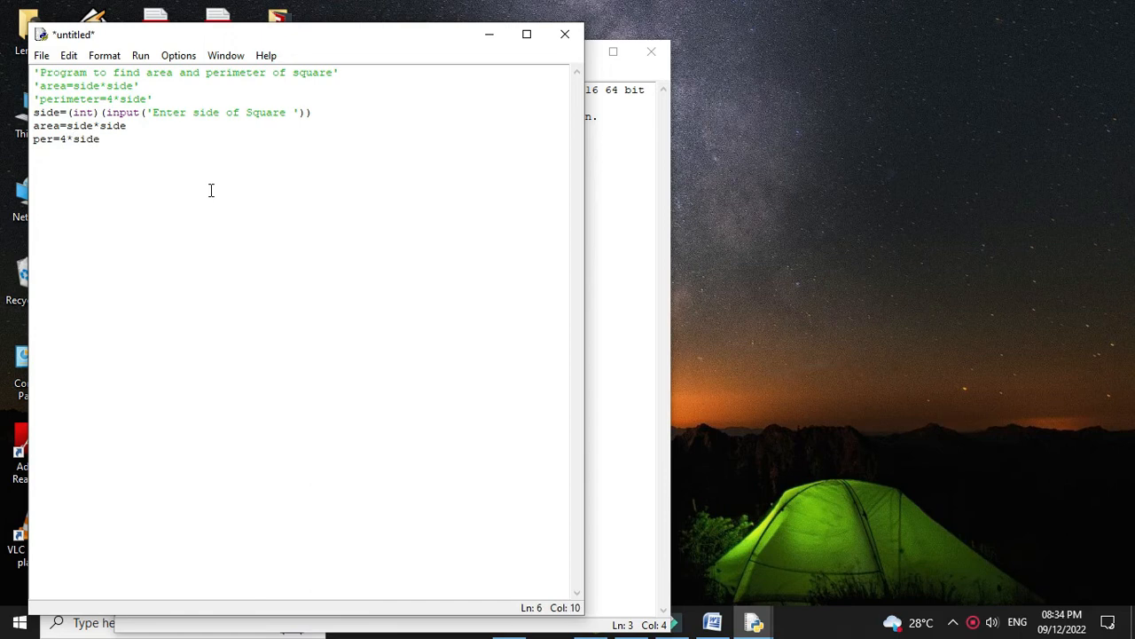
Add f-string prints 'Area of Square {area}' and 'Perimeter of Square {per}'
type("print('")
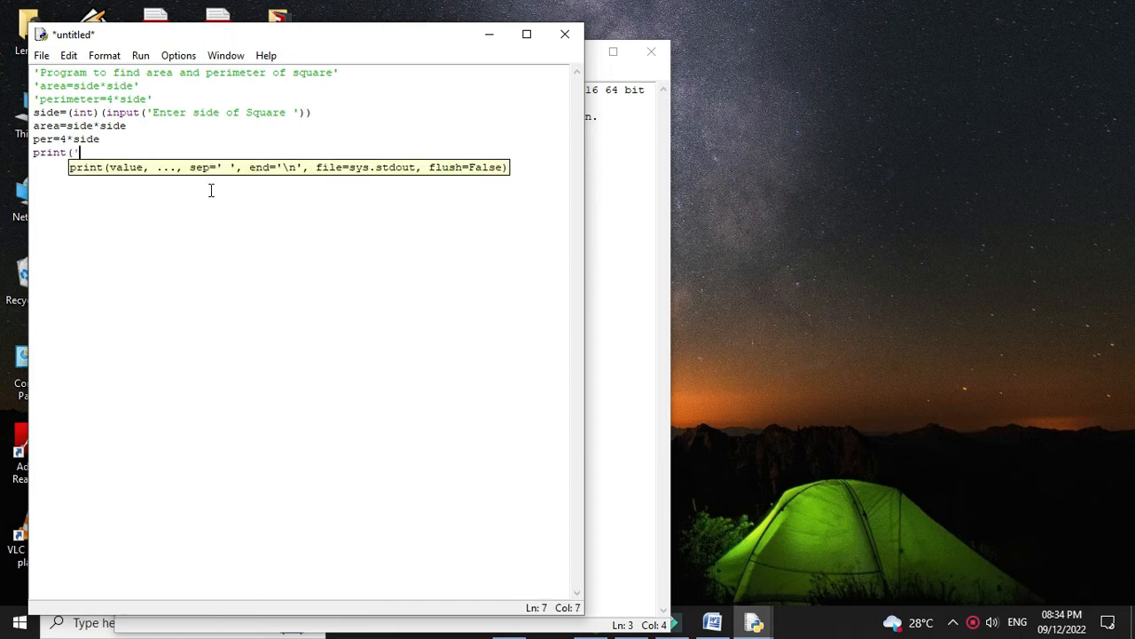
type("f'")
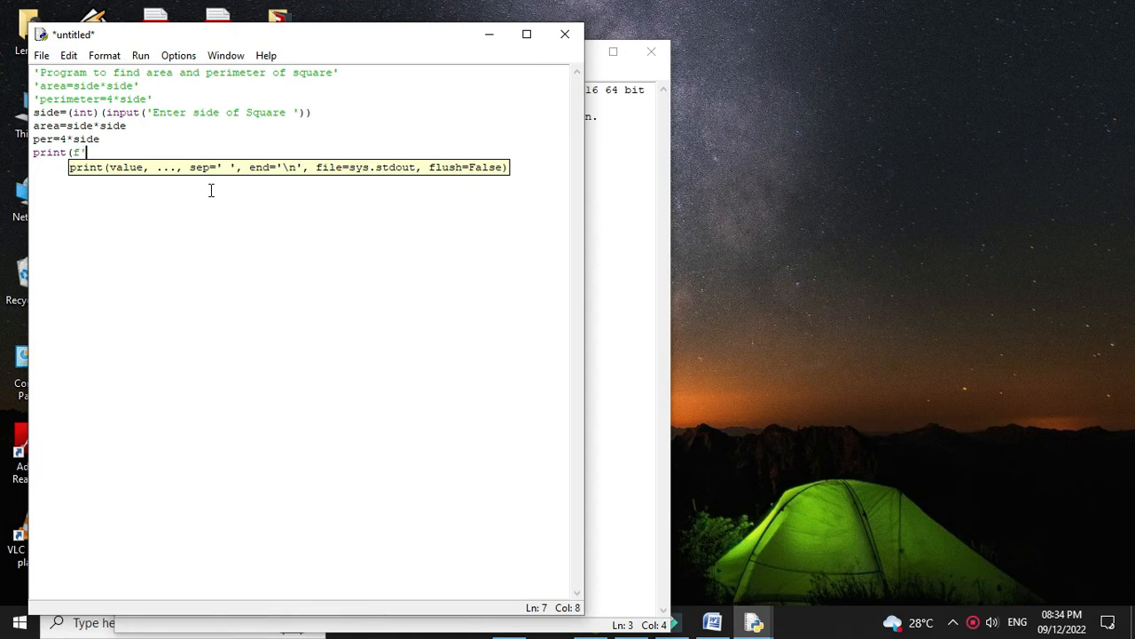
type("Area of Square {area}')")
type("p")
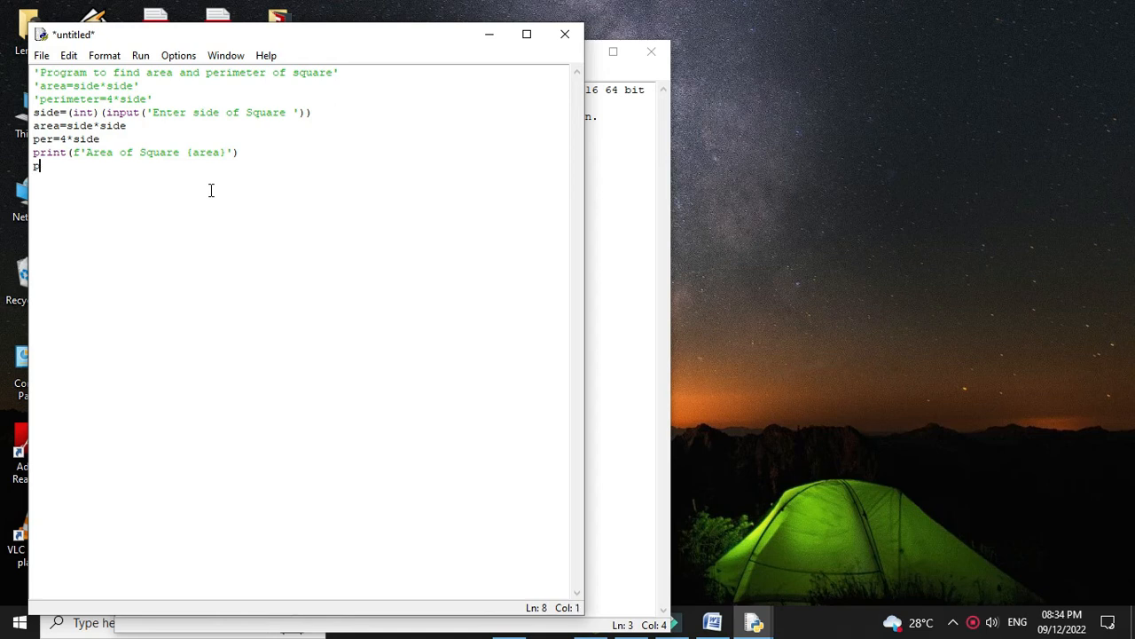
type("rint")
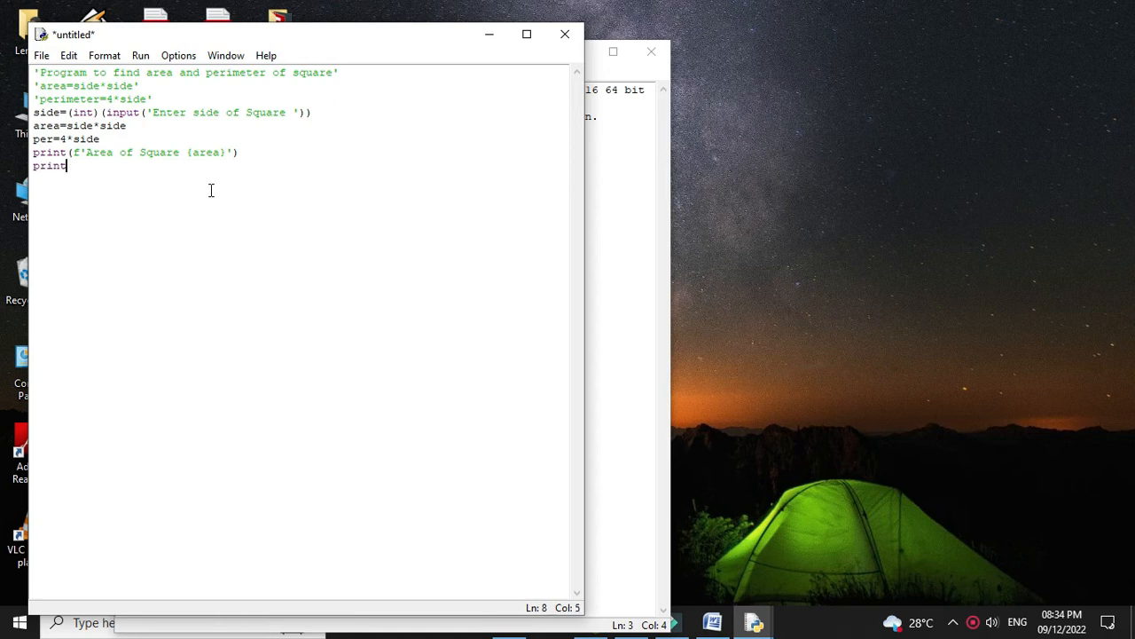
type("(f'")
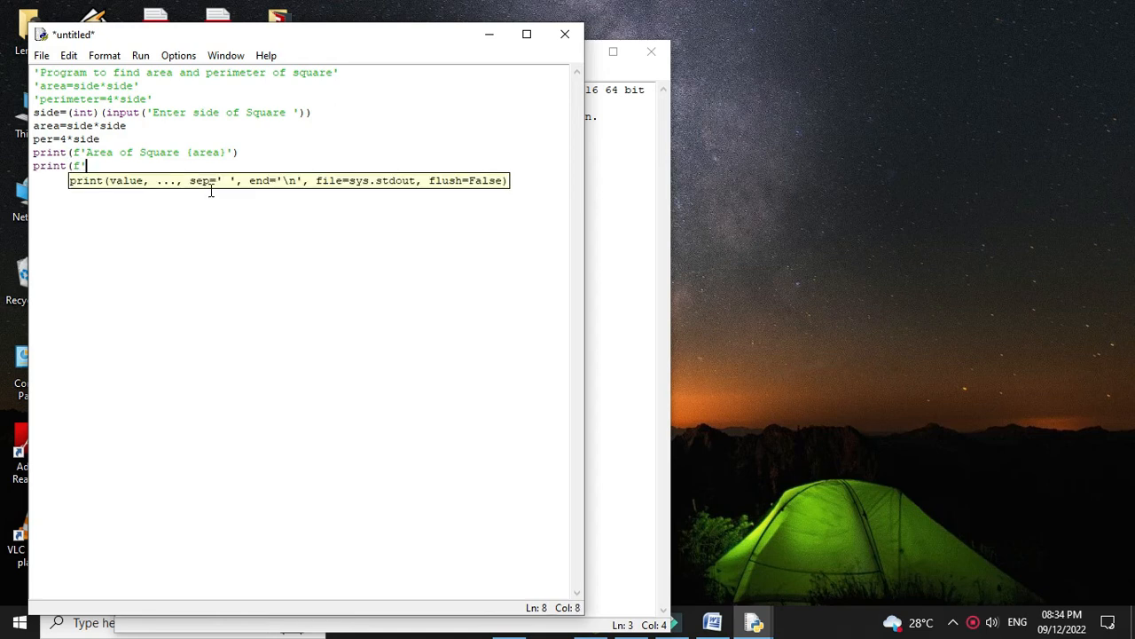
type("Perimeter of Square")
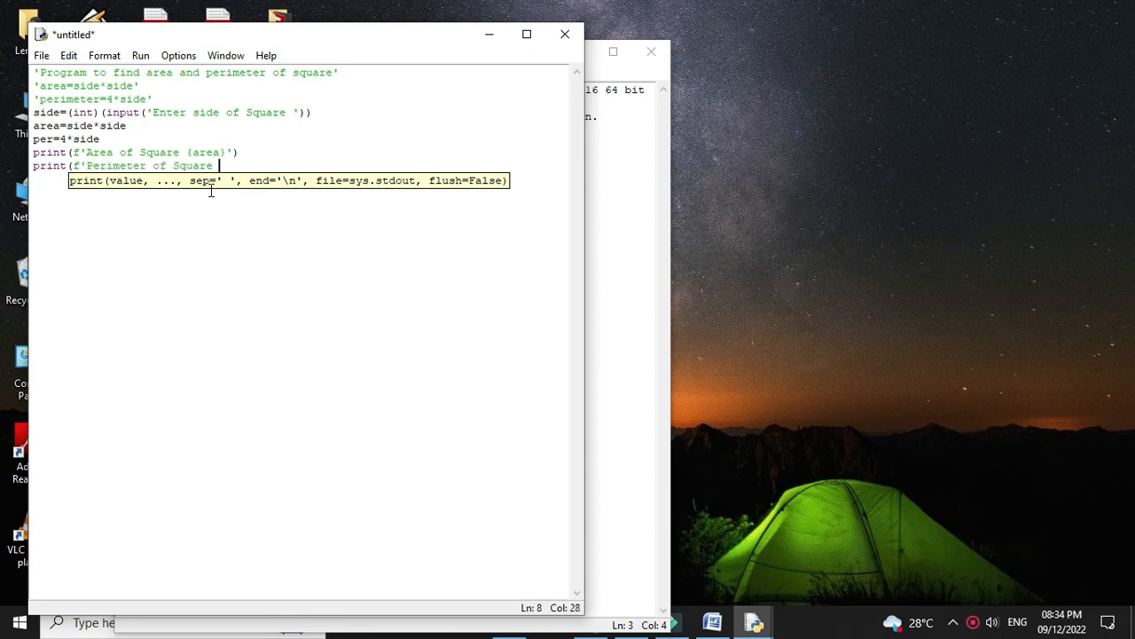
type("{per}')")
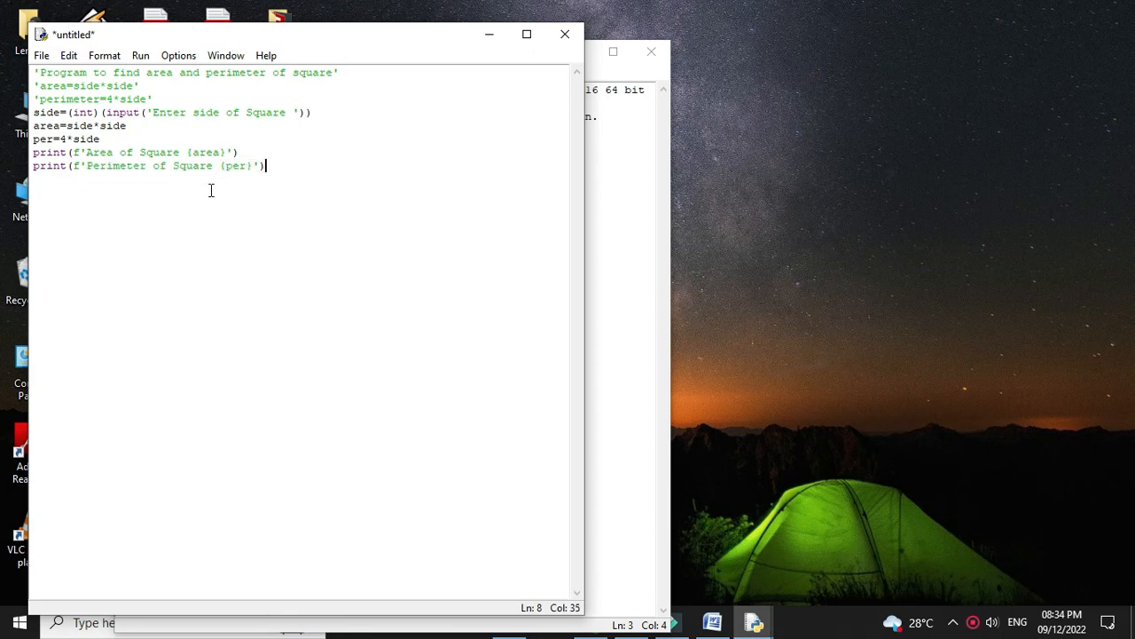
Save the script as AreaofSquare.py in the Python > Programs folder
key("ctrl+s")
type("AreaofSquare.py")
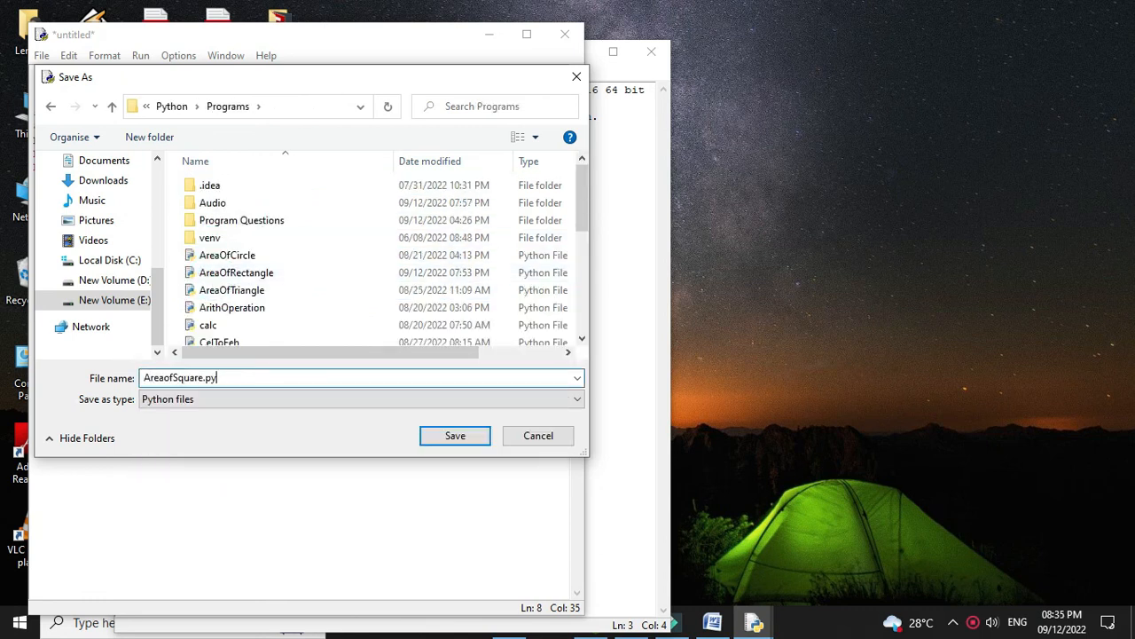
left_click(140, 55)
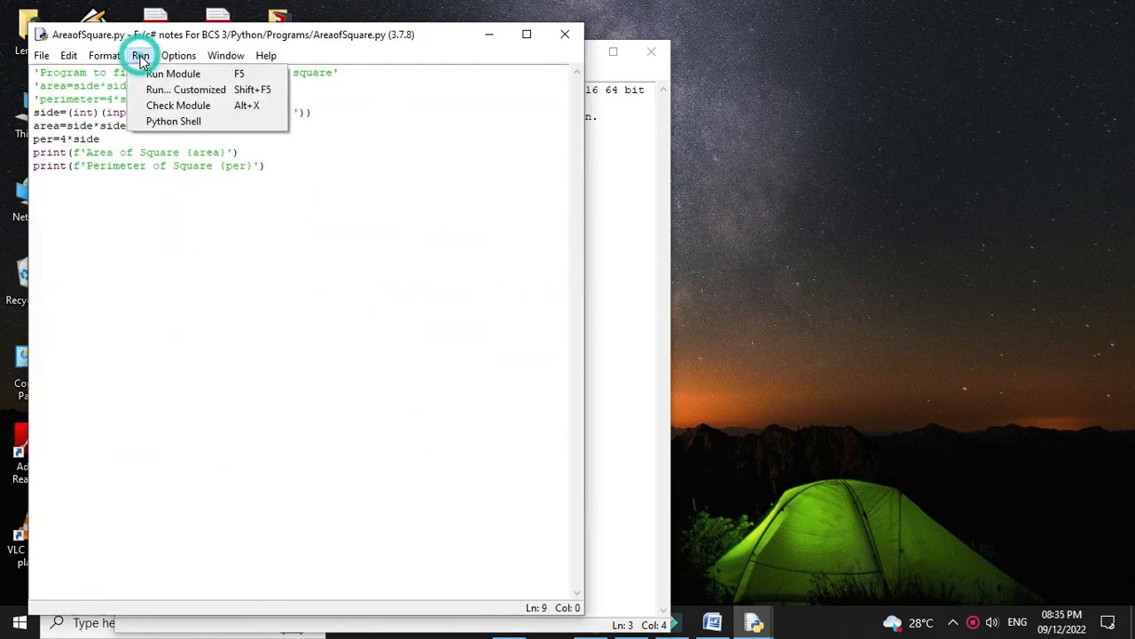
Run the module with side 5, printing area 25 and perimeter 20
left_click(176, 74)
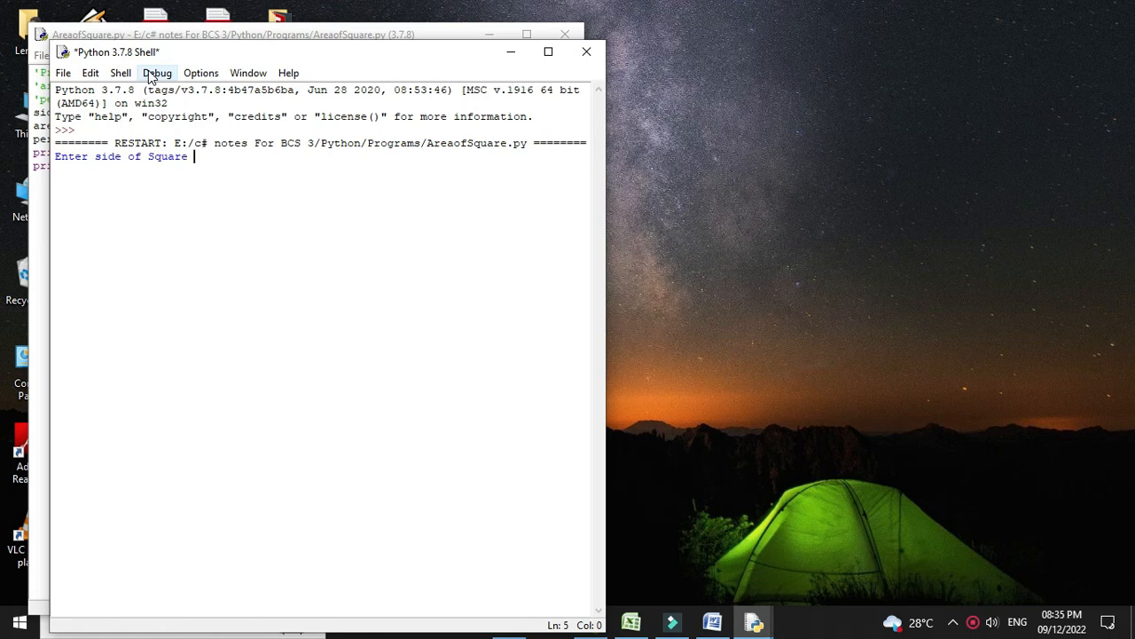
type("5")
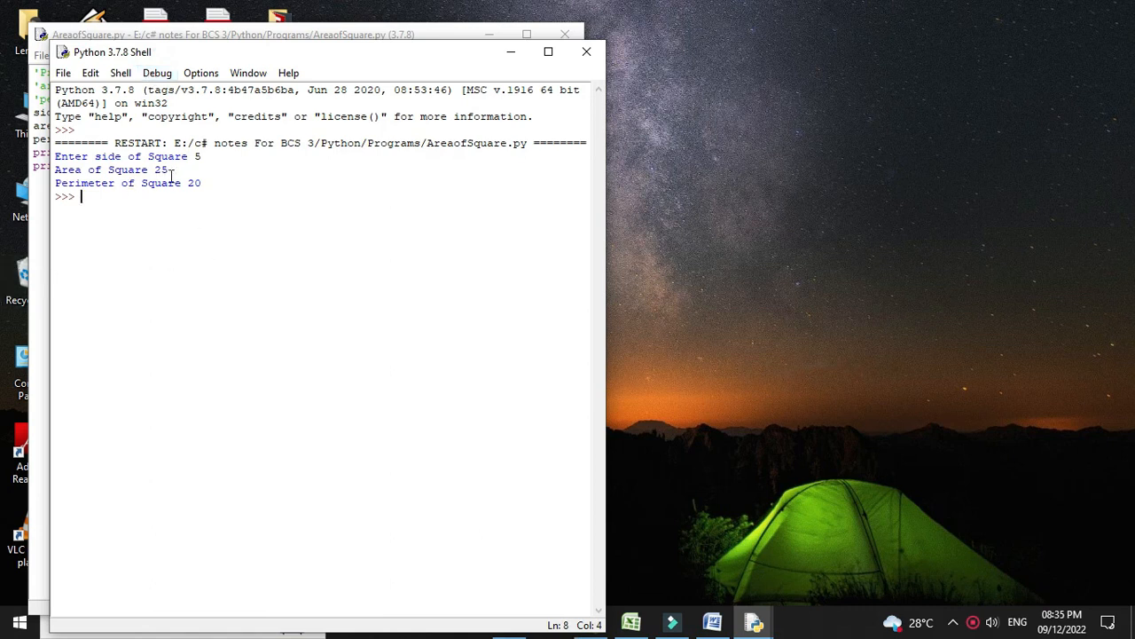
mouse_move(169, 188)
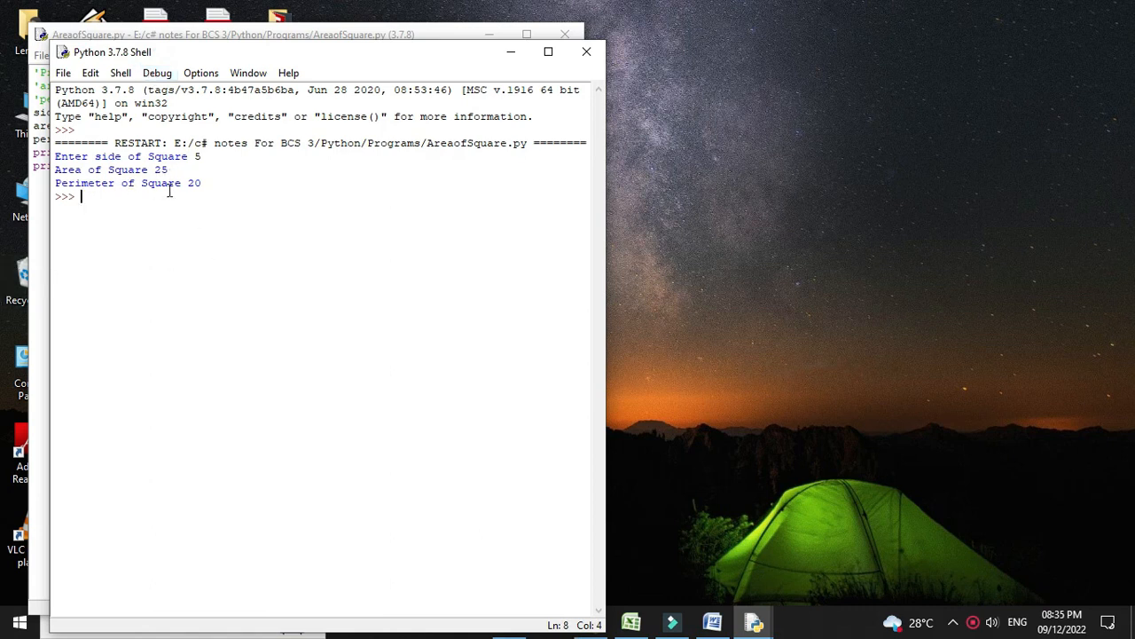